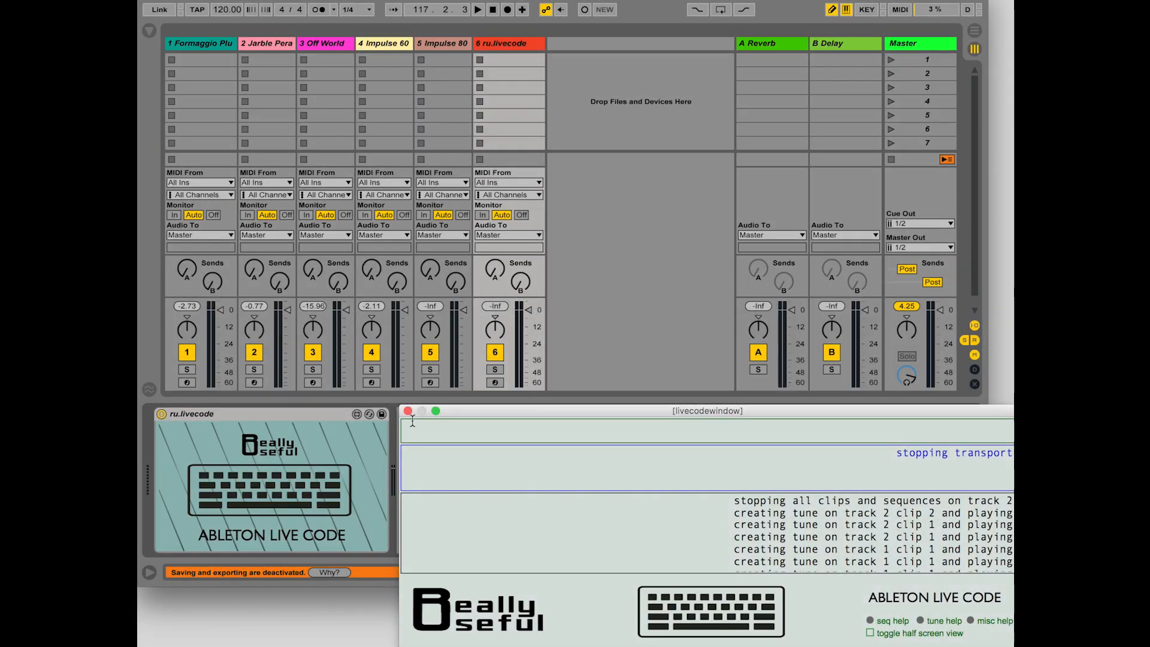
# Step: Enter 'tune 1 1 4n 60 67 …' to generate the first quarter-note clip on track 1
pyautogui.write('tune')
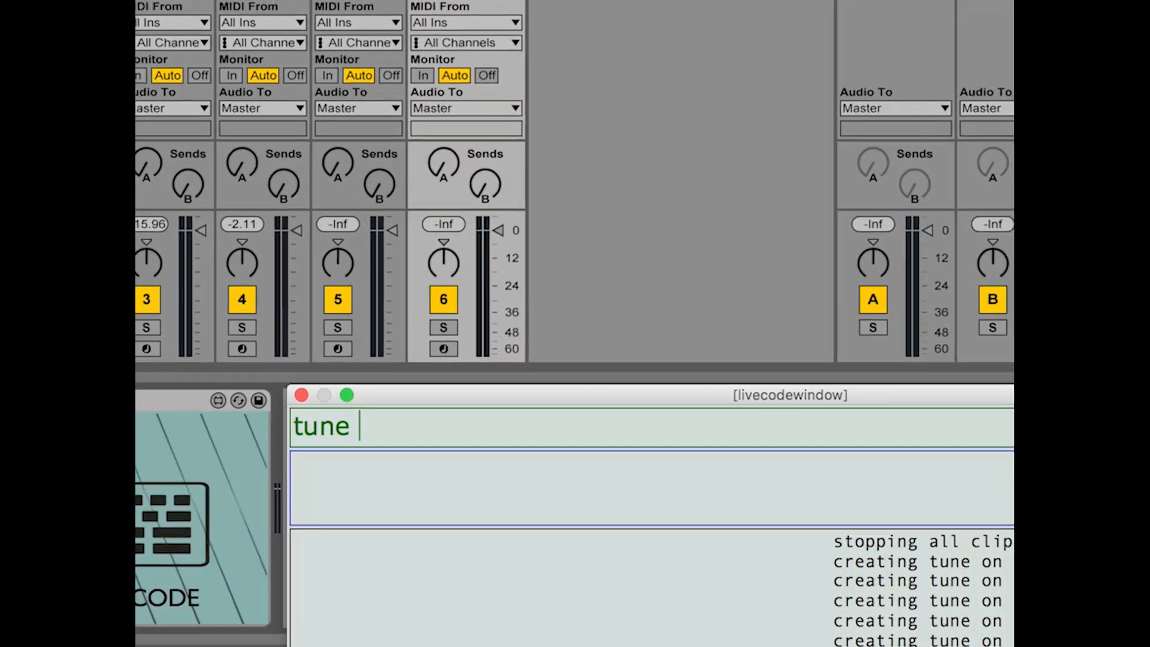
pyautogui.write('1 1 4n')
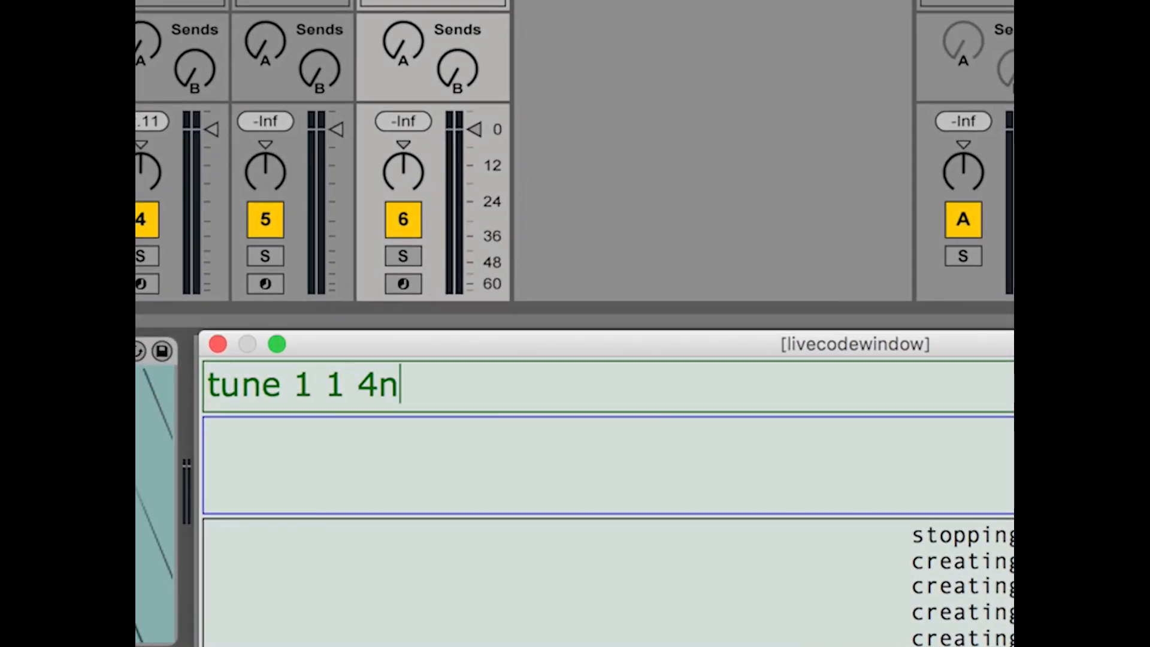
pyautogui.write('60')
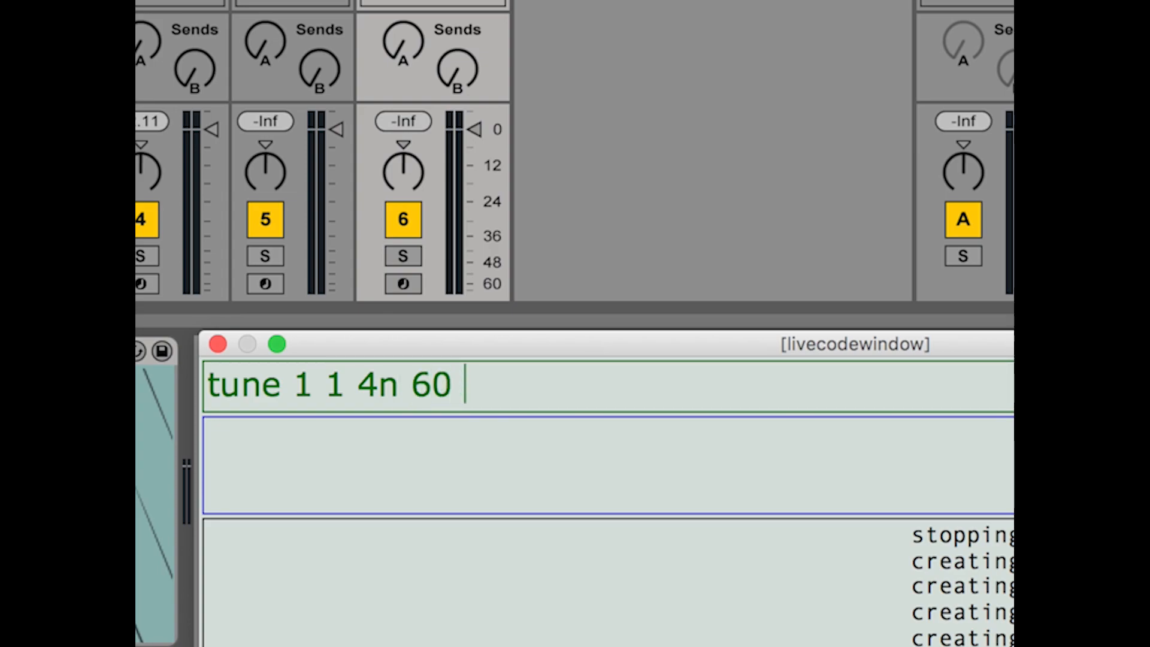
pyautogui.write('67 65 58')
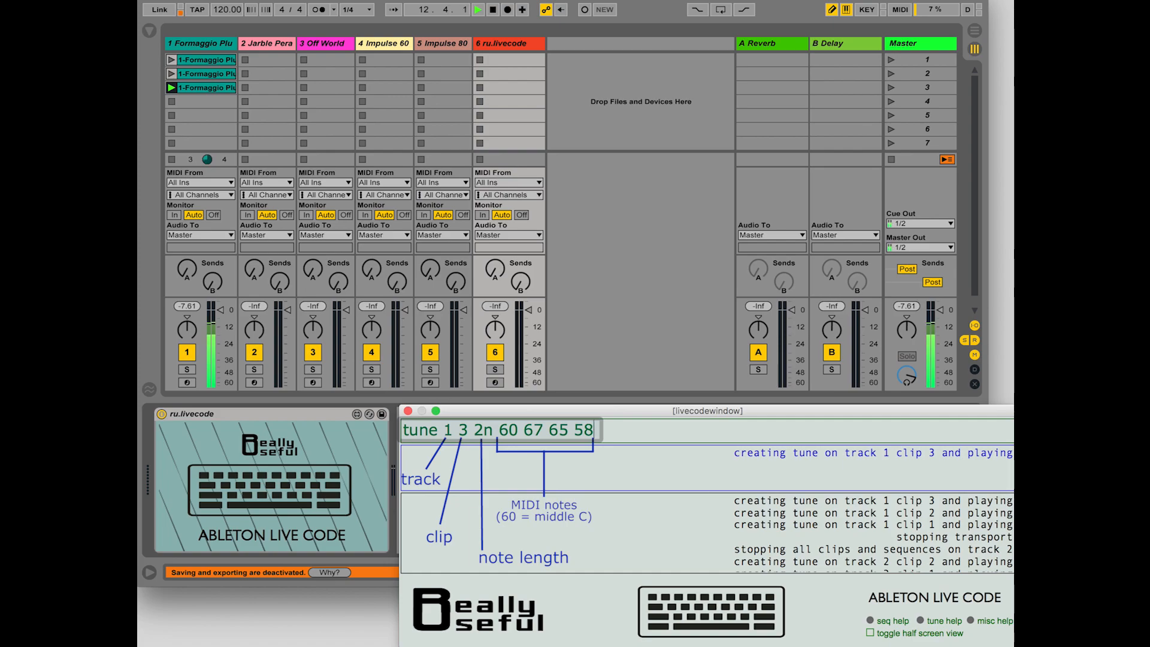
# Step: Add tune commands with 'x' rests for track 1 clips 4–6 and the first clip on track 2
pyautogui.write('x')
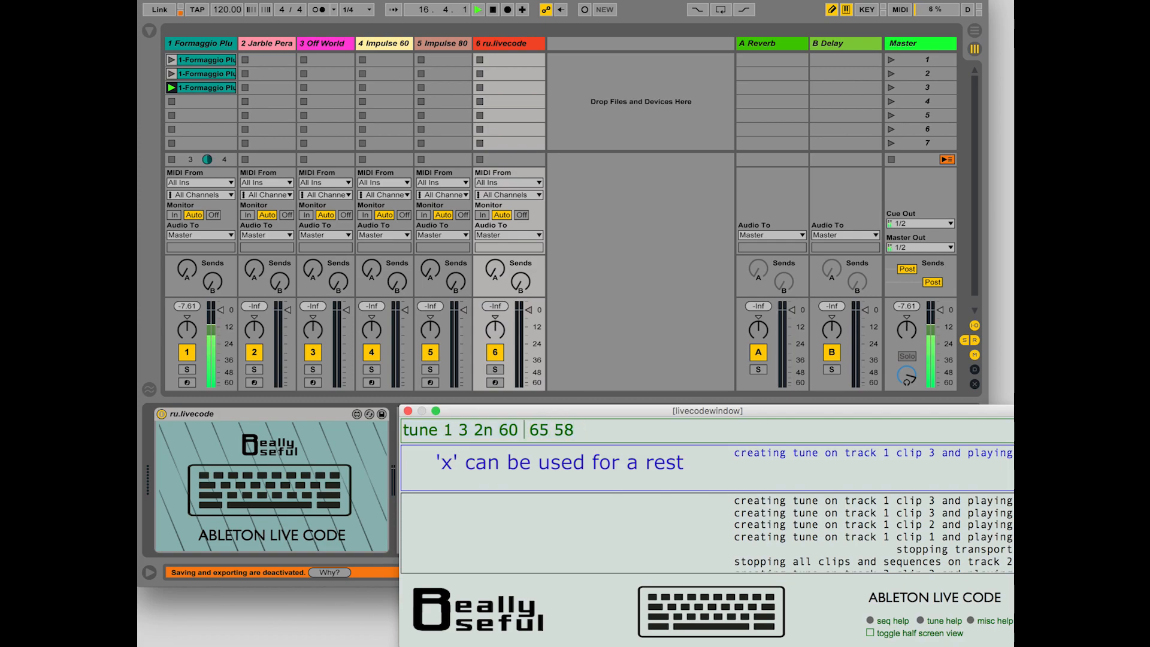
pyautogui.write('-')
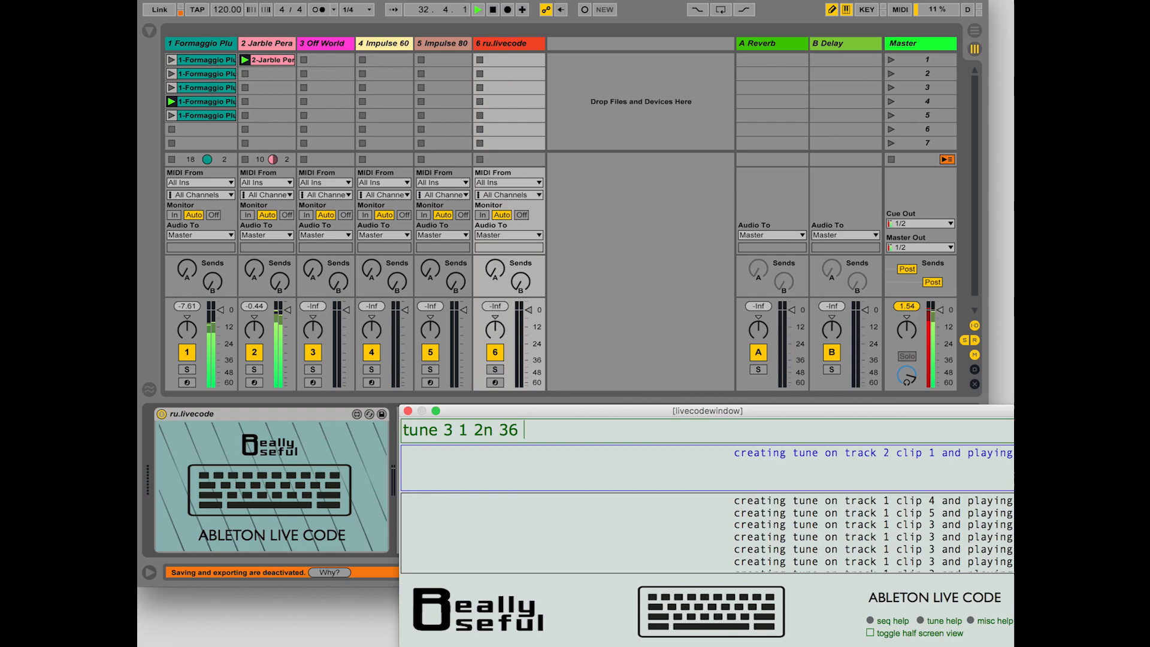
pyautogui.write('43 46')
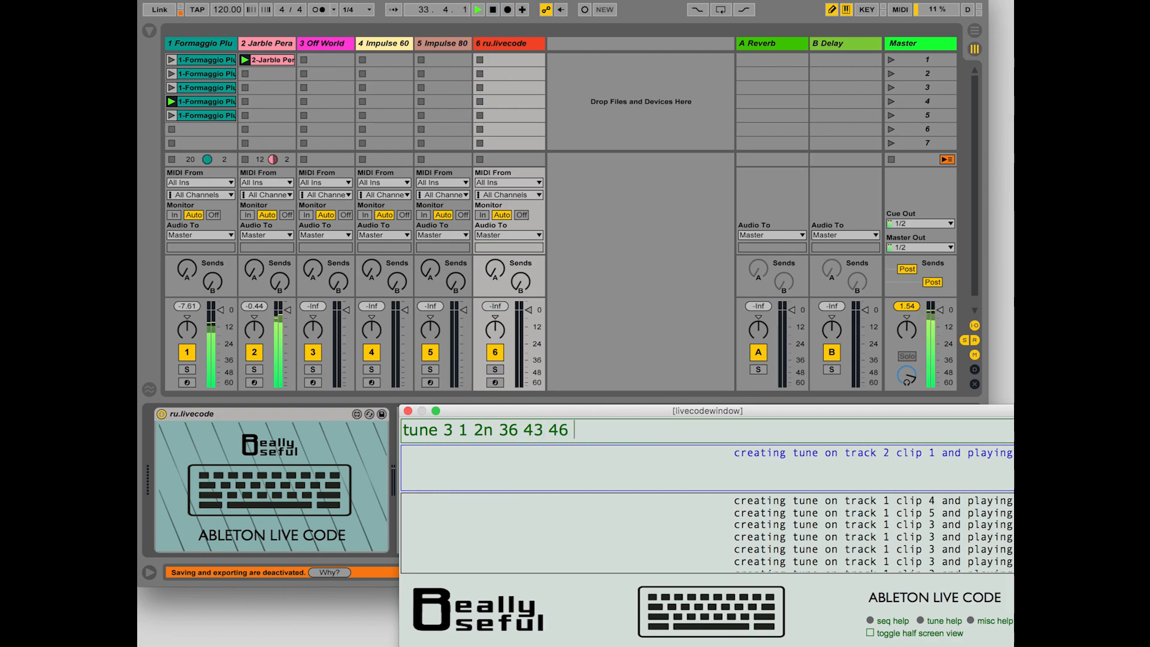
pyautogui.write('48 51')
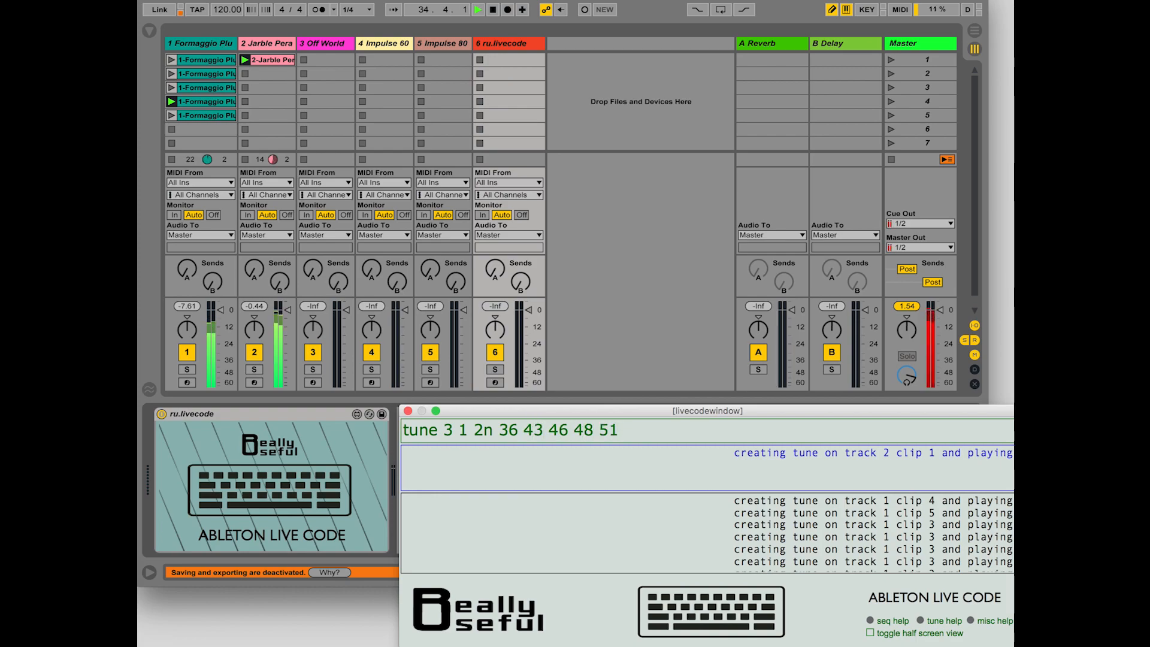
pyautogui.write('55 6')
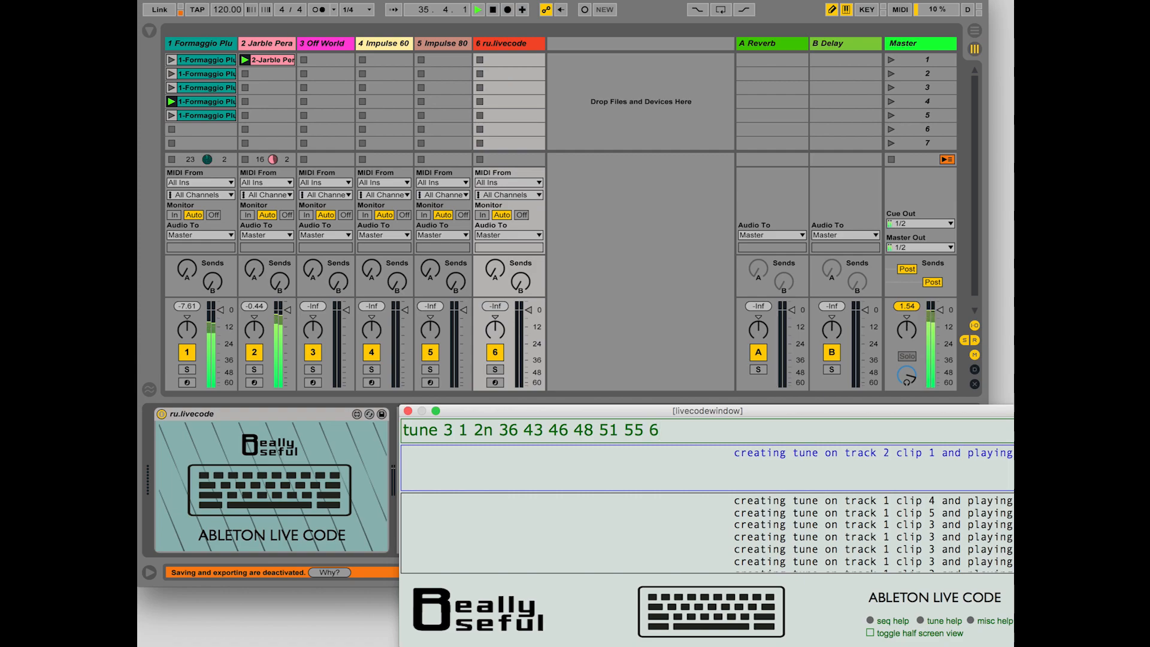
pyautogui.write('2')
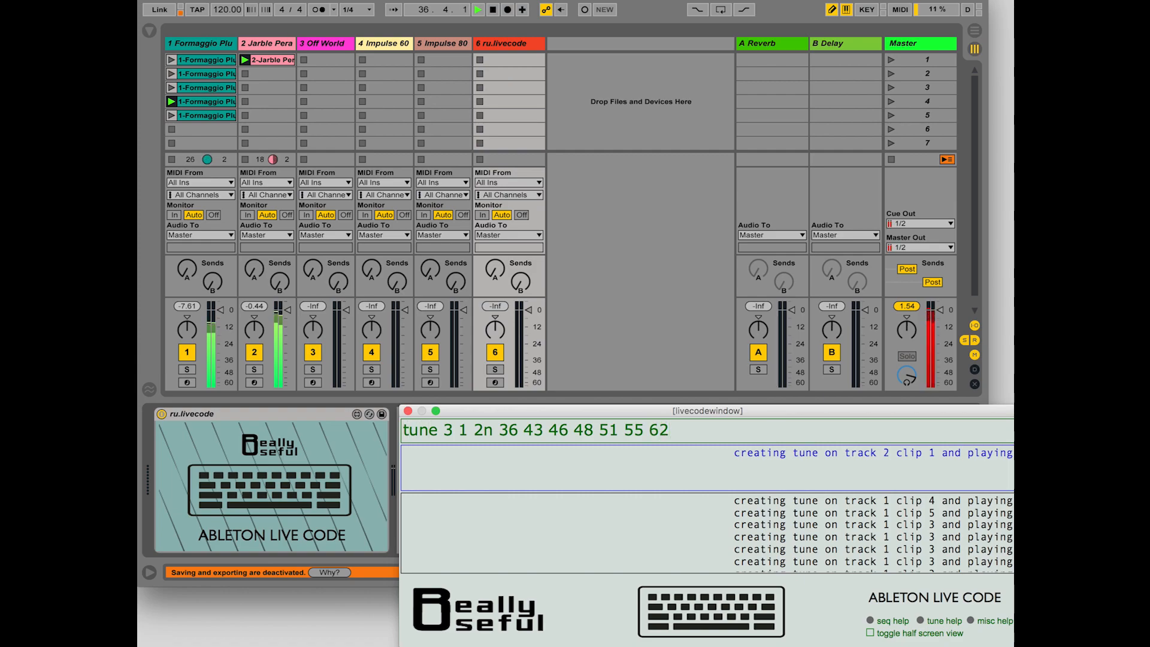
pyautogui.write('4')
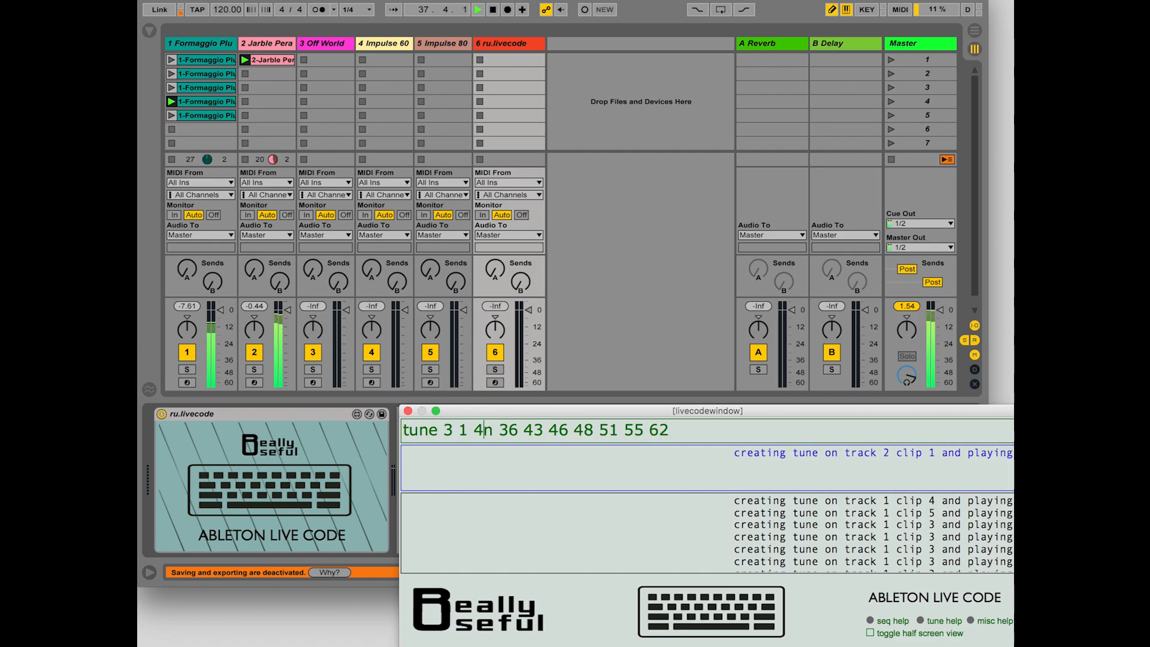
pyautogui.press('Return')
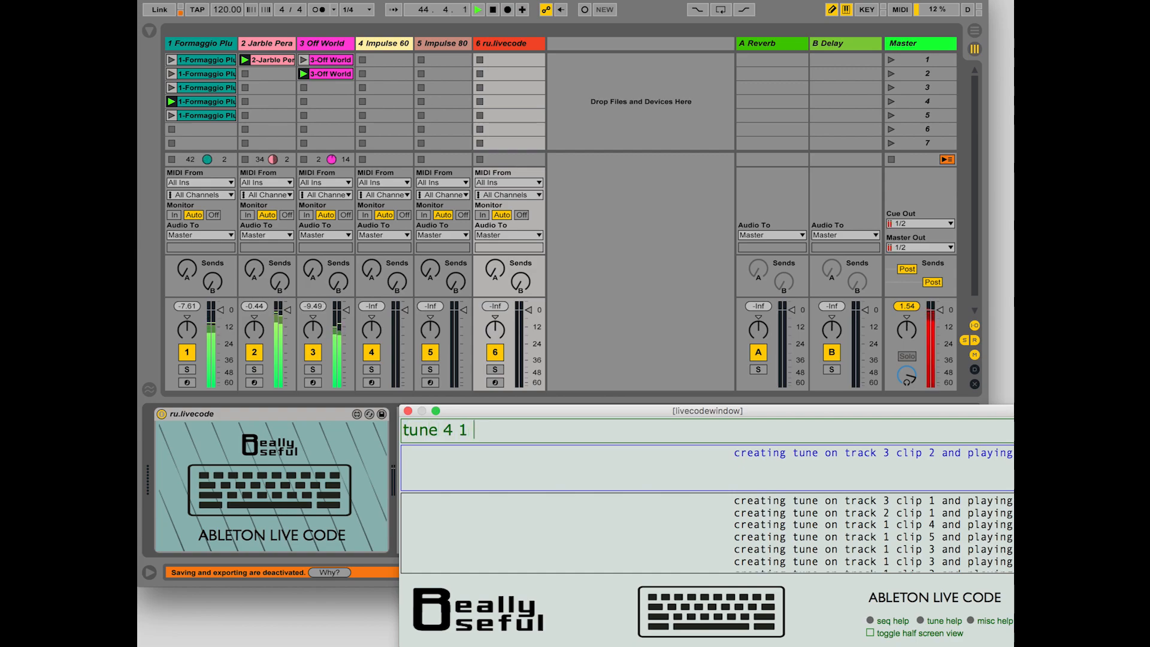
# Step: Correct 4n to 8n and enter 'tune 4 1 8n 60 x 64 x' for an eighth-note clip on track 4
pyautogui.write('4n')
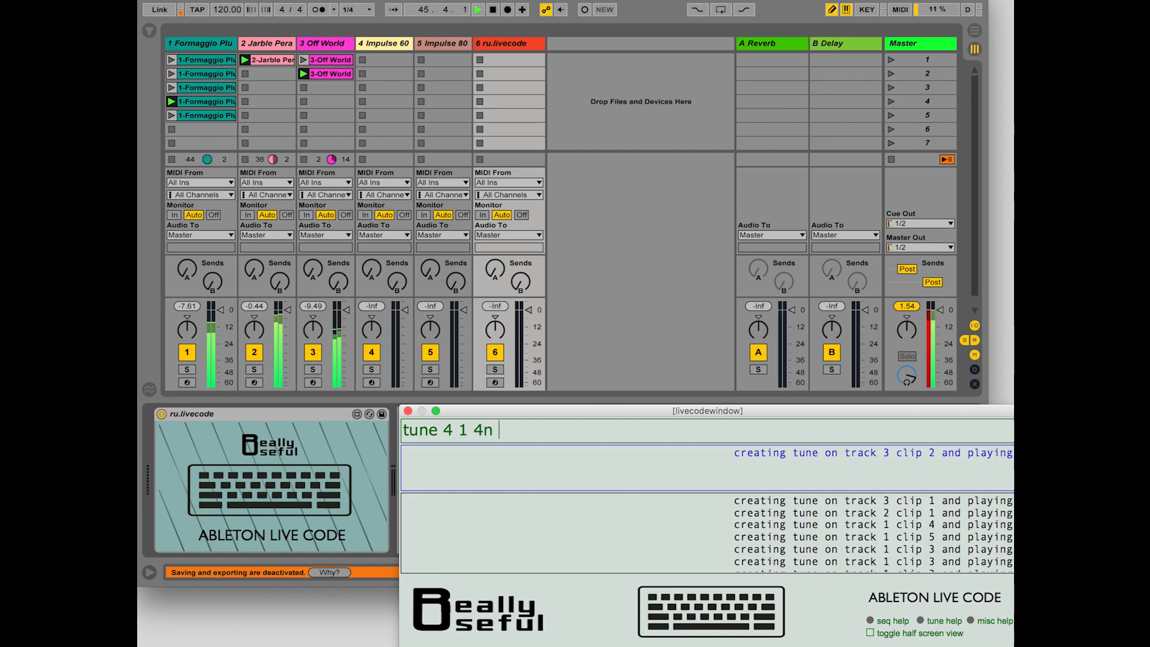
pyautogui.press('Backspace')
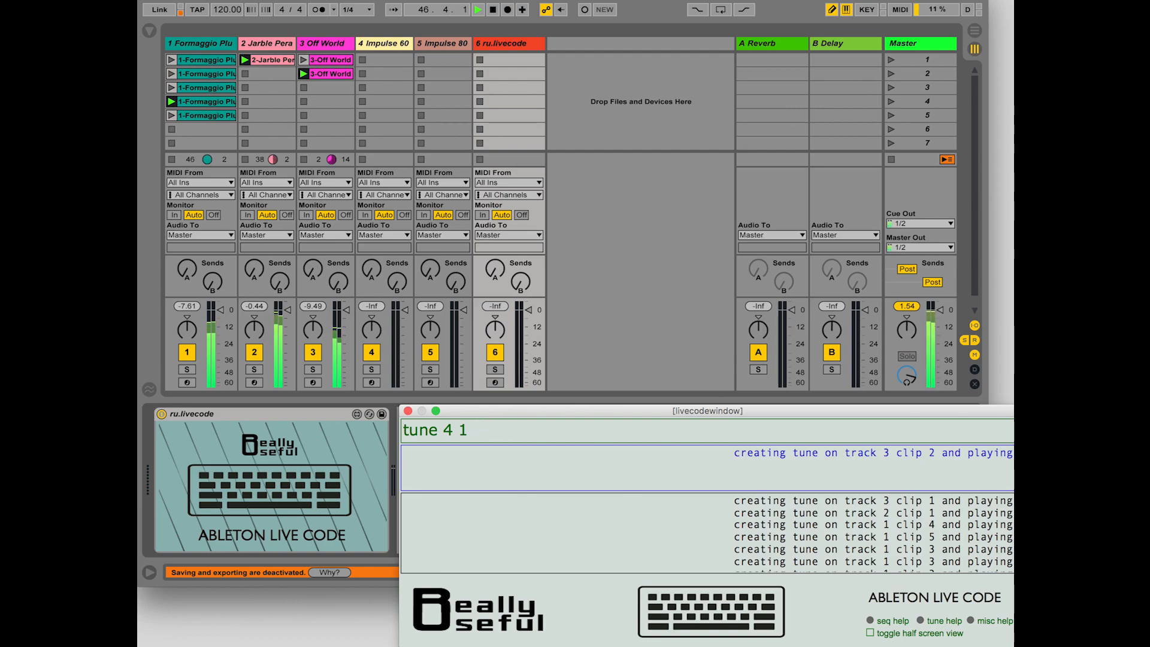
pyautogui.write('8n 60 x')
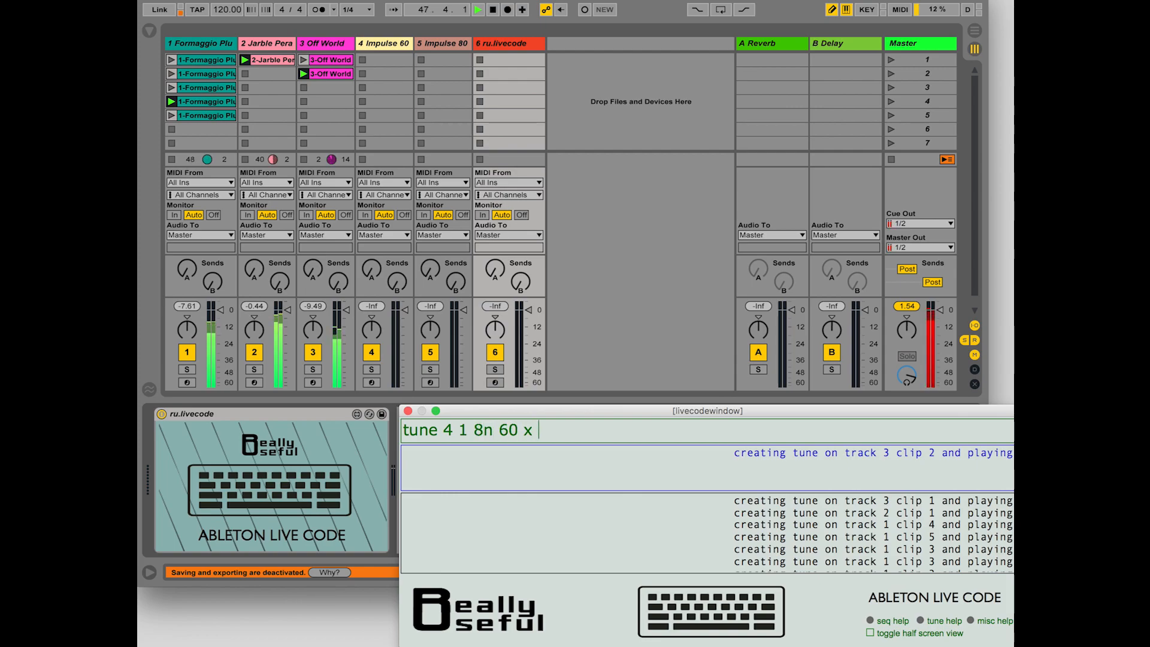
pyautogui.write('64')
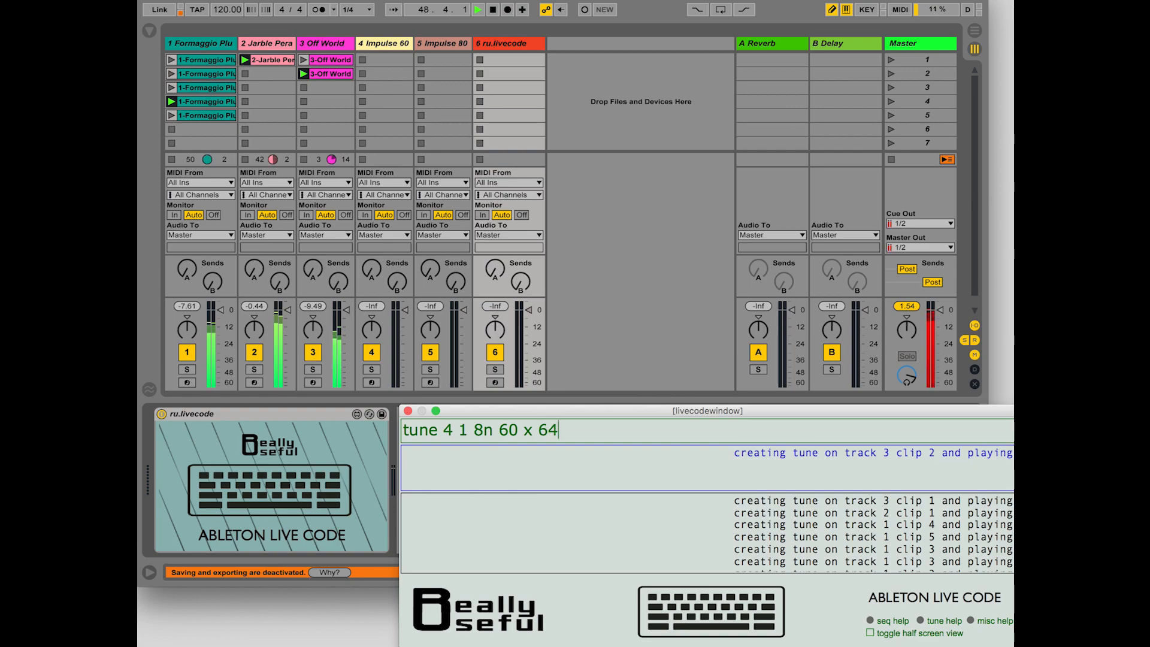
pyautogui.write('x')
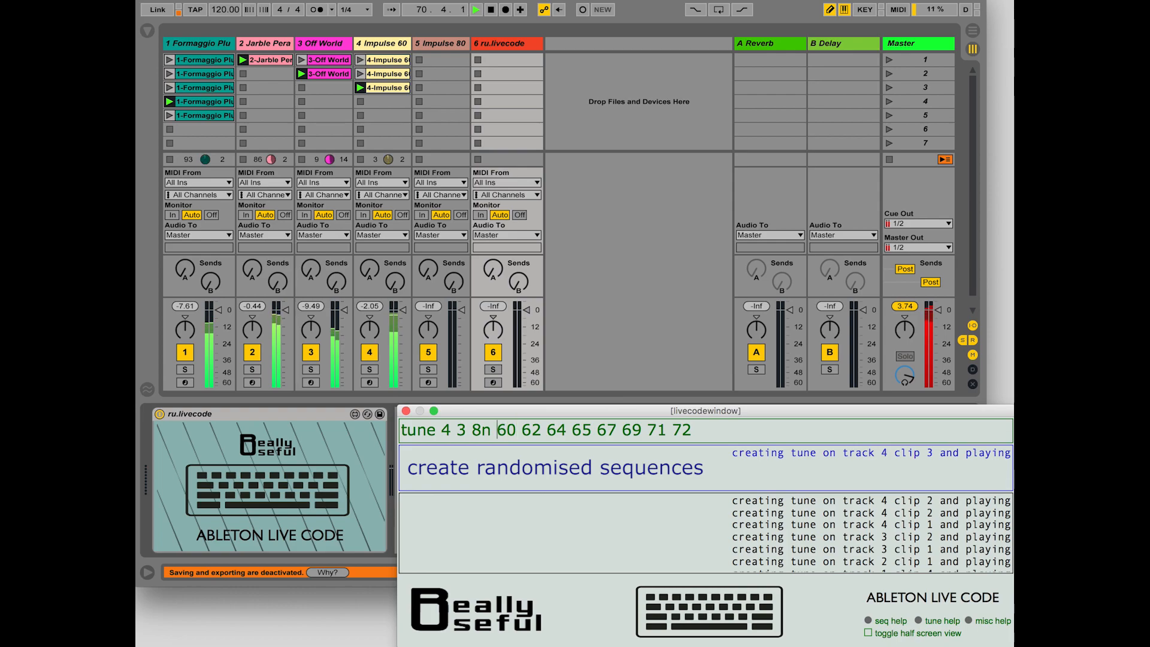
# Step: Regenerate track 4 clip 3 with 'random' picks of 4, then 8, then 6 notes from 60–72
pyautogui.write('random 4')
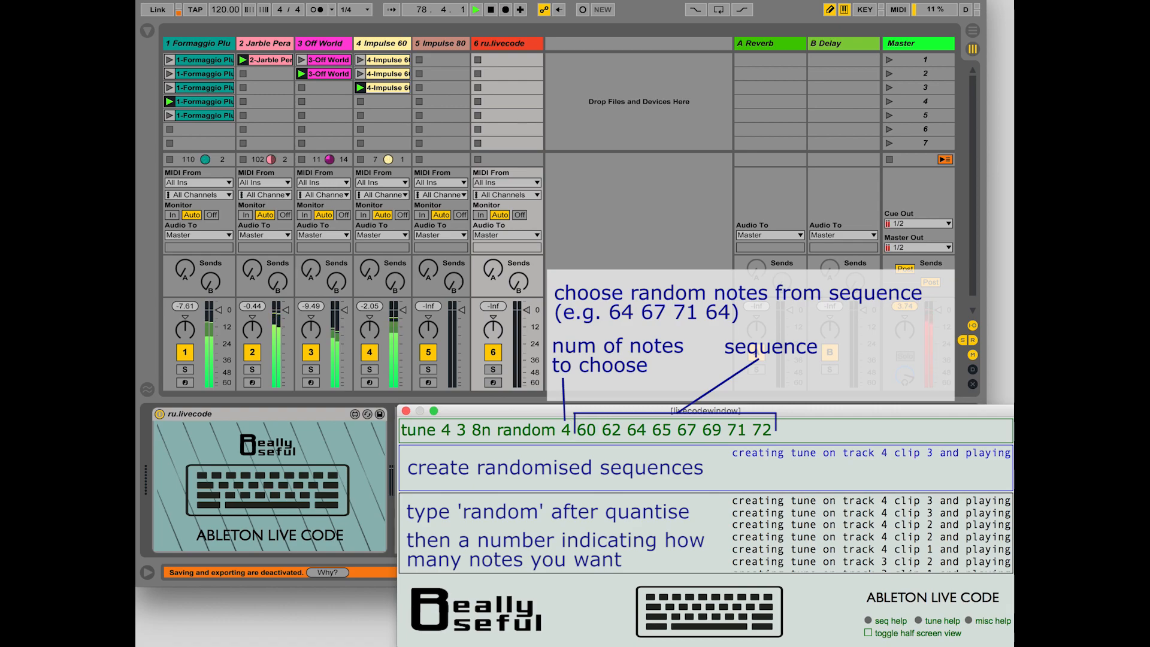
pyautogui.write('8')
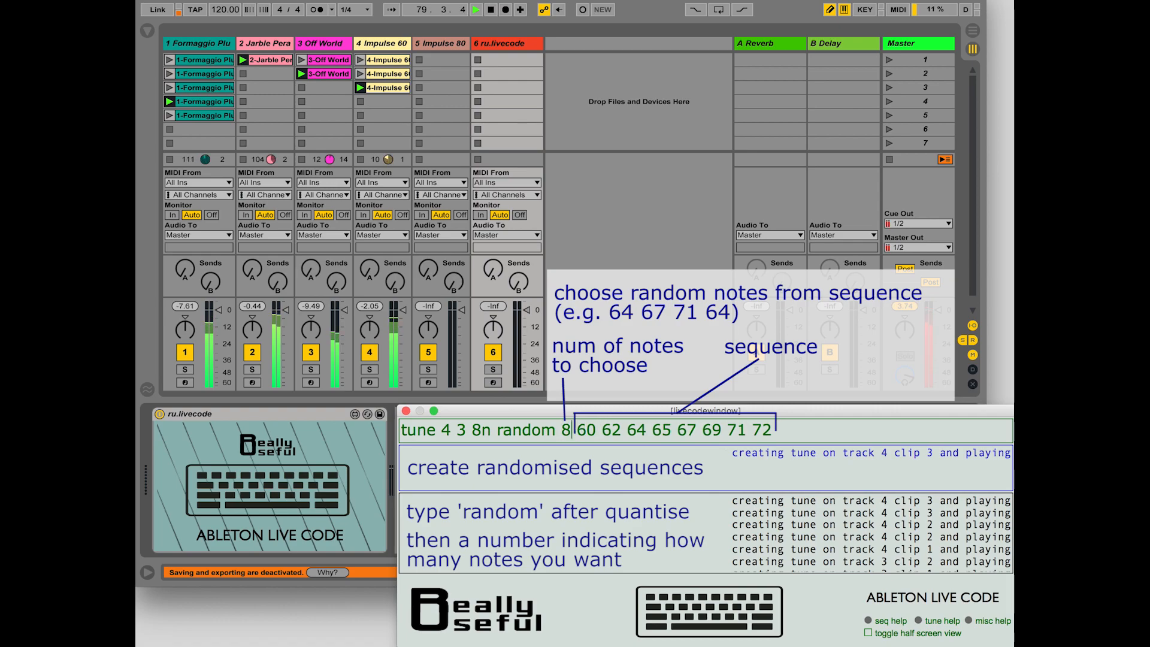
pyautogui.write('6')
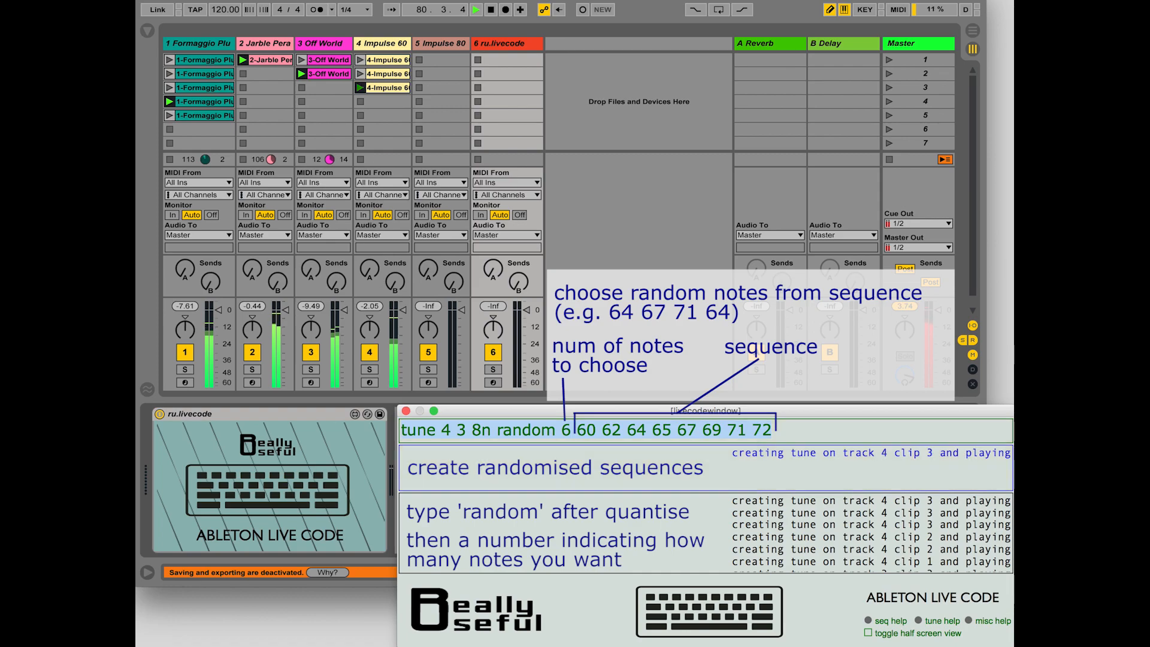